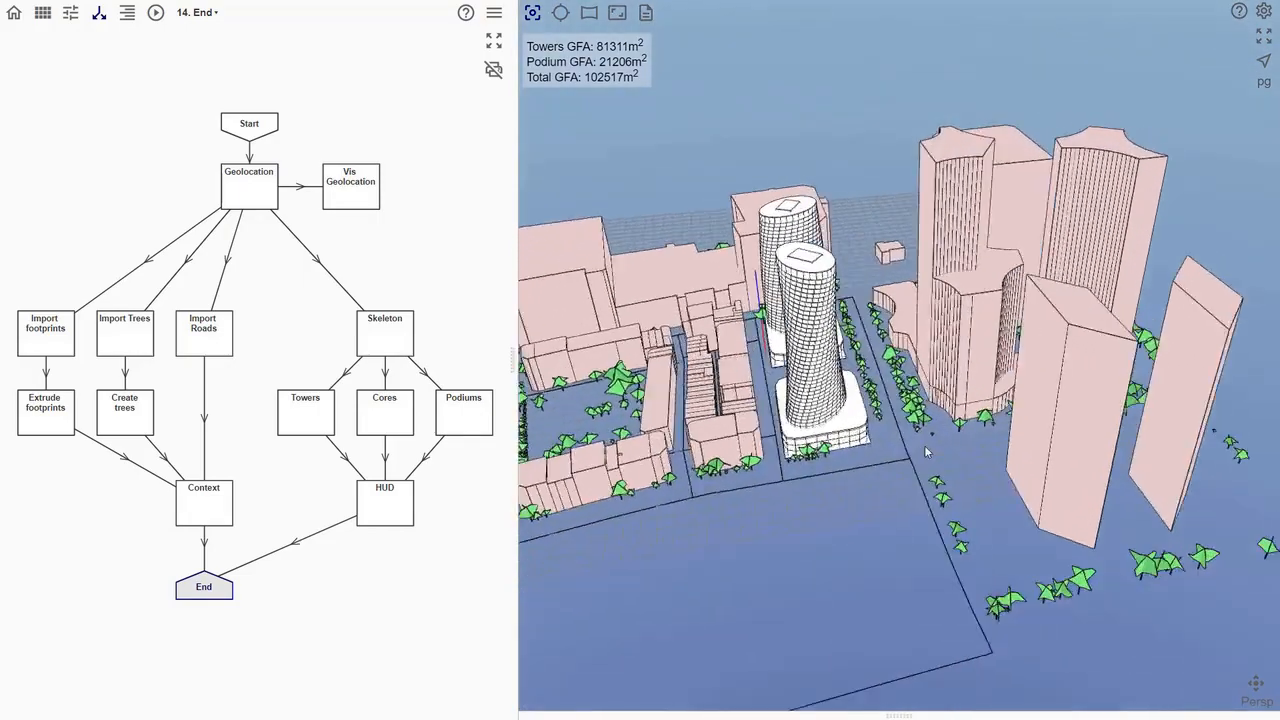
# Step: Preview the Geolocation step, then the Vis Geolocation site boundary on the Rochor Road street map
pyautogui.click(560, 12)
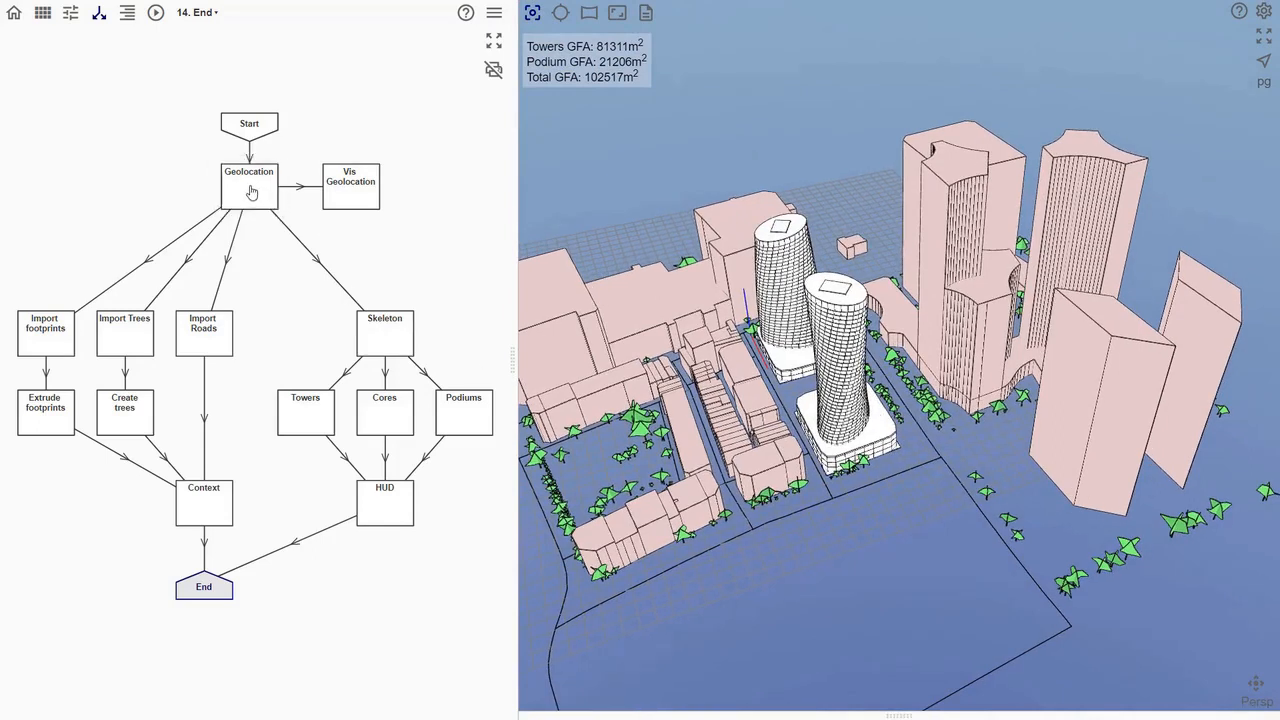
pyautogui.click(248, 184)
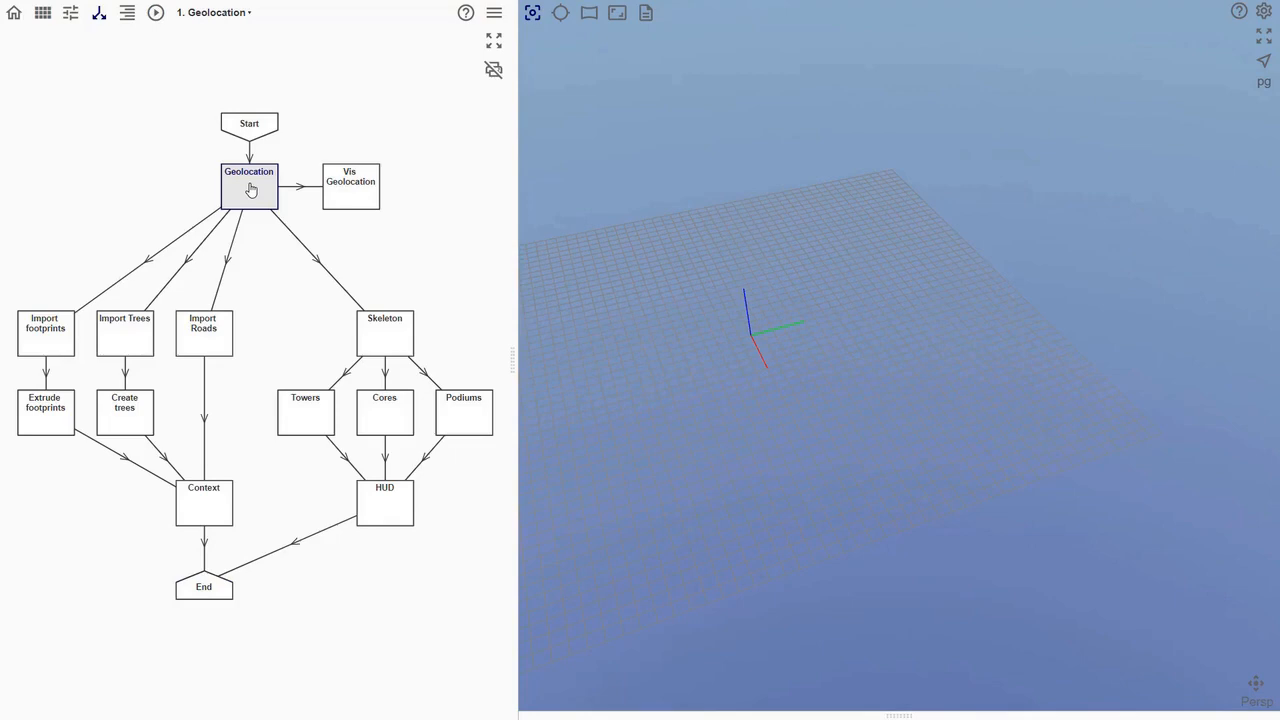
pyautogui.moveTo(350, 188)
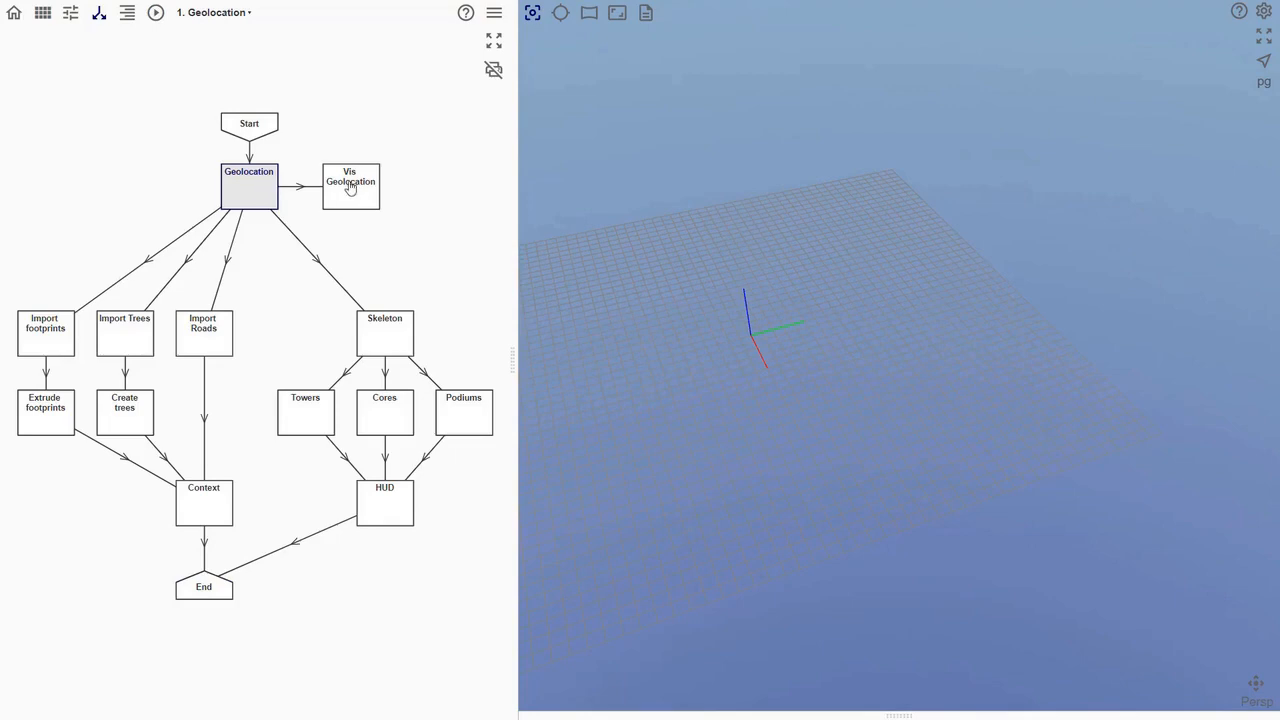
pyautogui.click(350, 182)
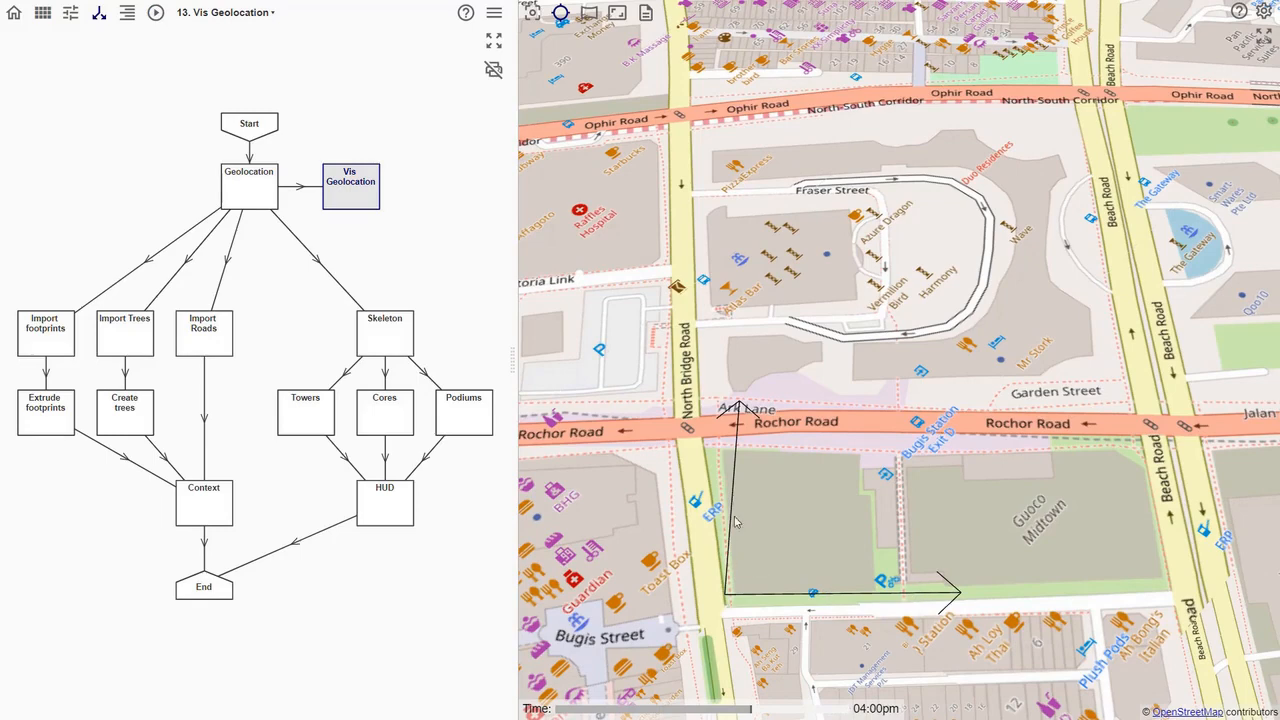
pyautogui.moveTo(96, 320)
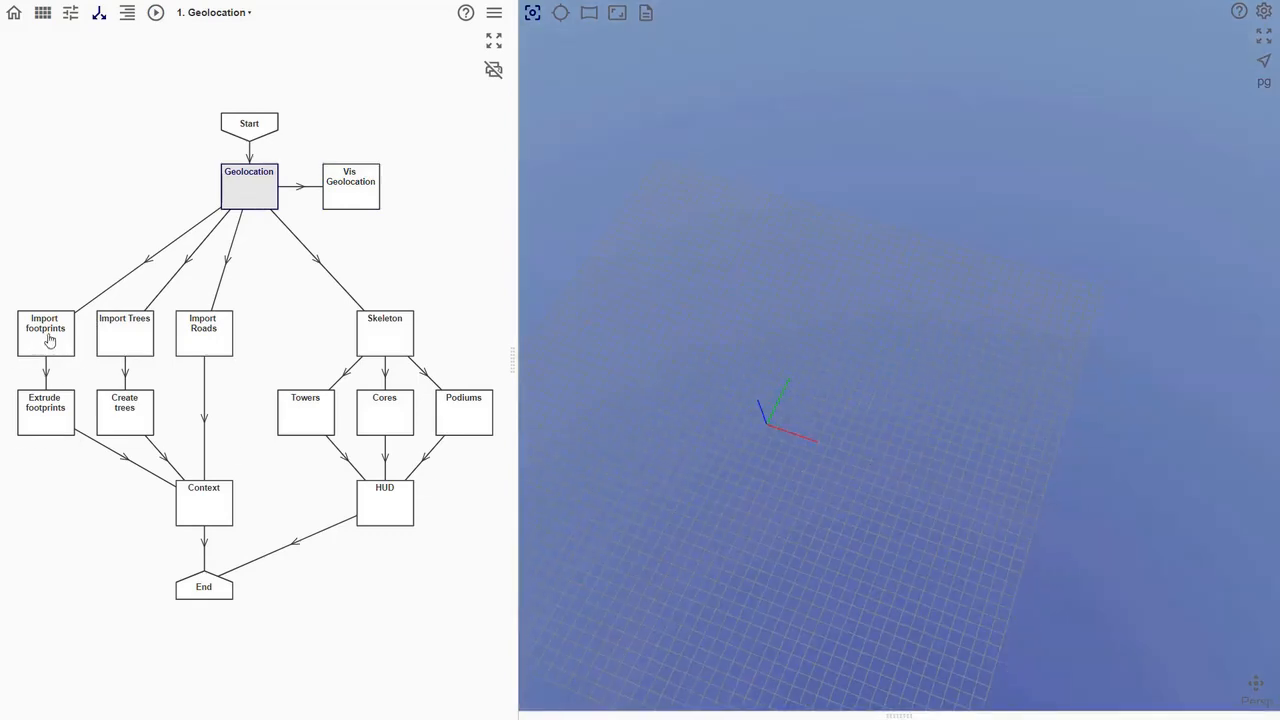
# Step: Preview imported footprints, extruded buildings, tree points, generated trees and imported road lines in turn
pyautogui.click(44, 332)
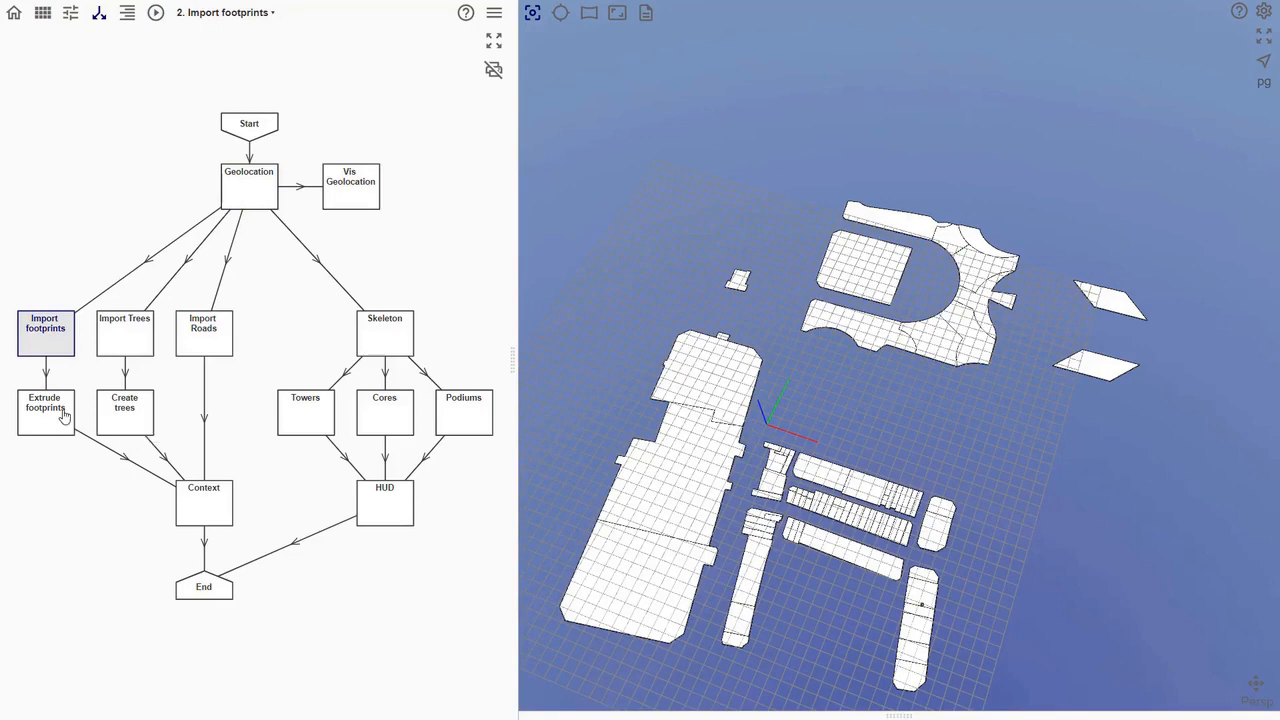
pyautogui.click(44, 408)
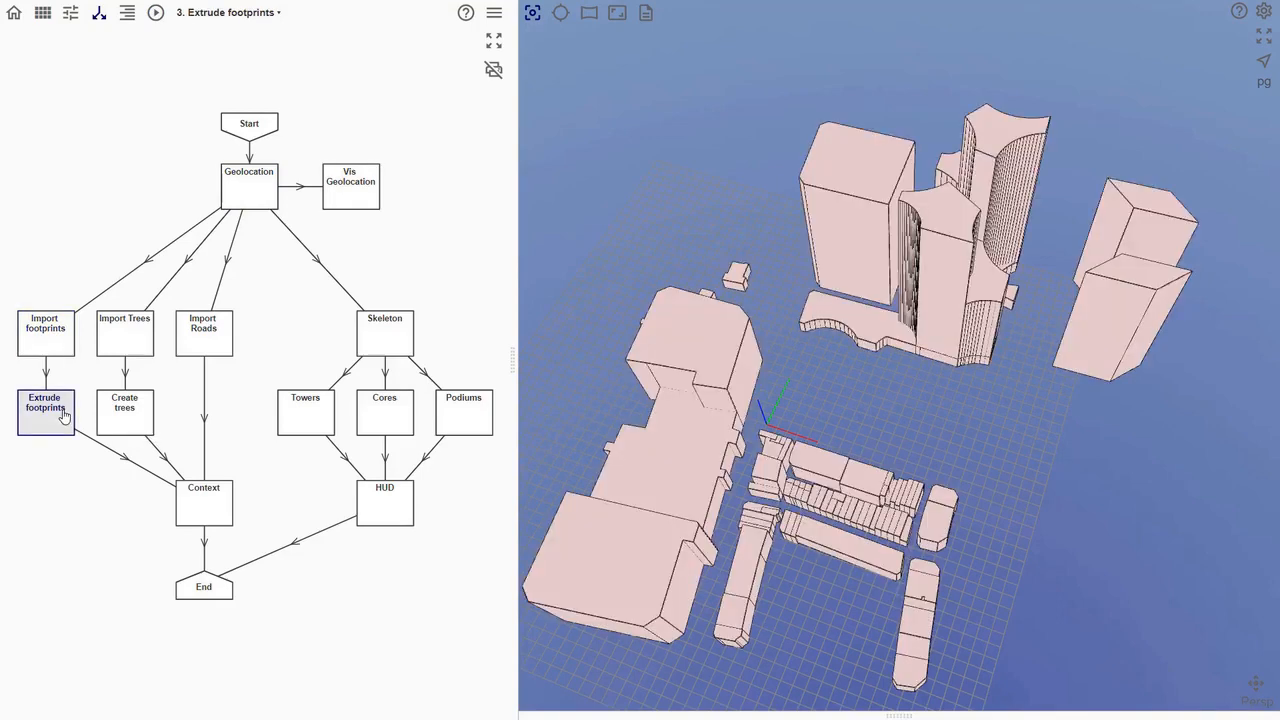
pyautogui.click(124, 332)
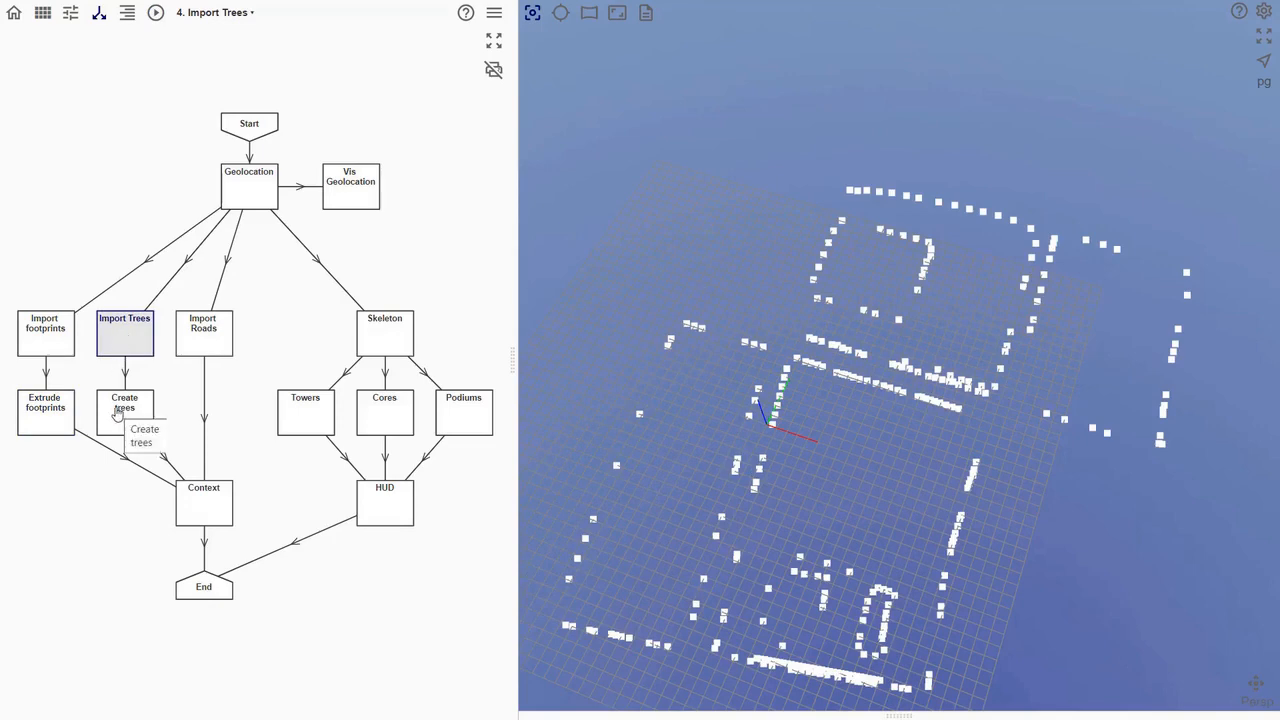
pyautogui.click(124, 408)
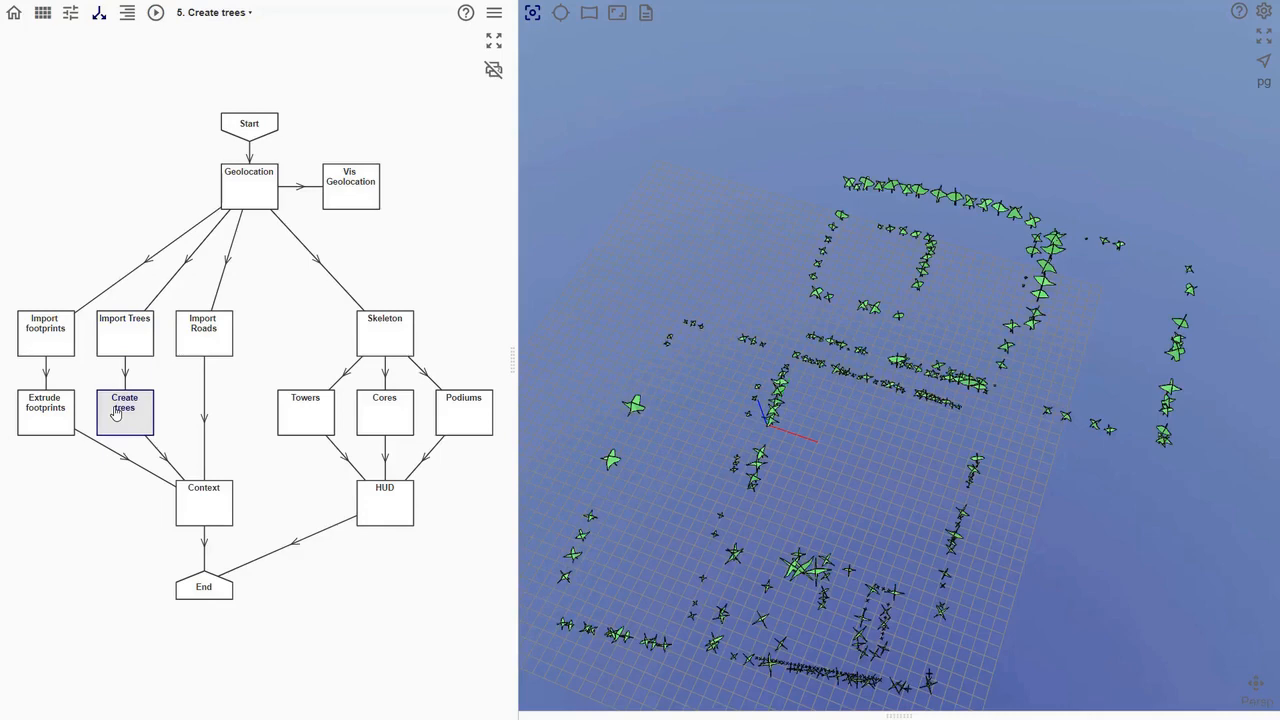
pyautogui.moveTo(188, 346)
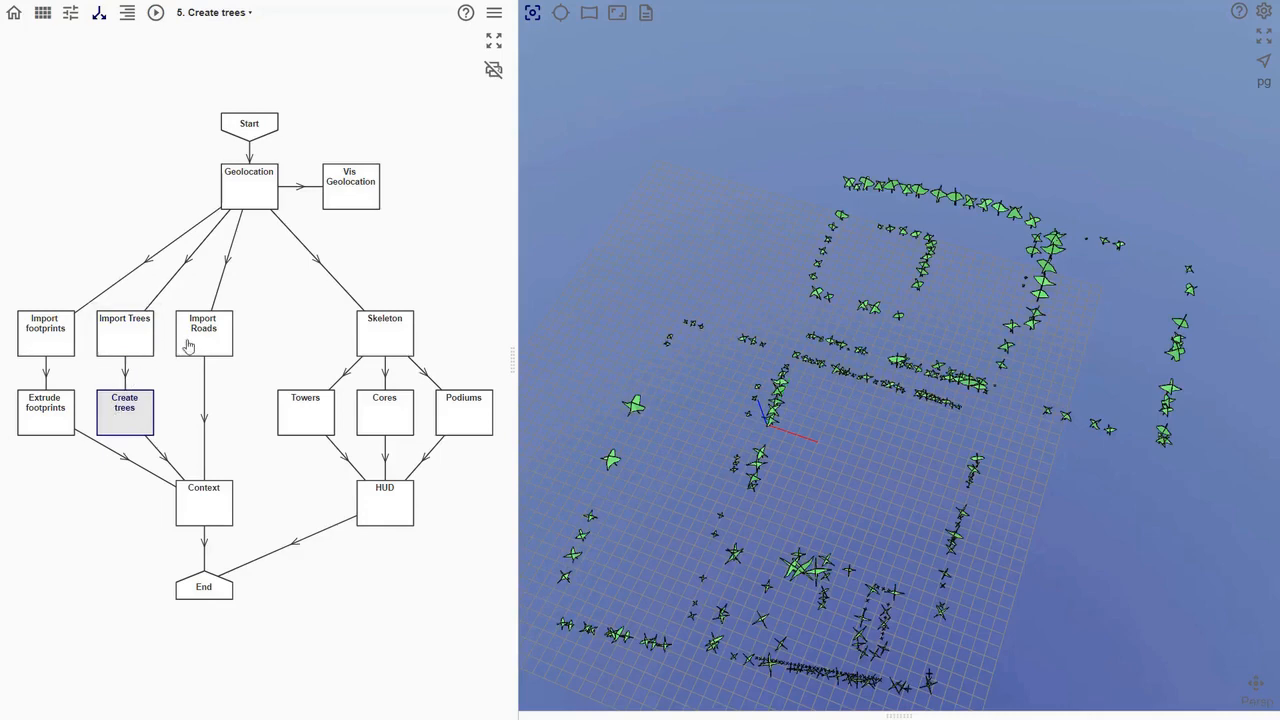
pyautogui.click(204, 328)
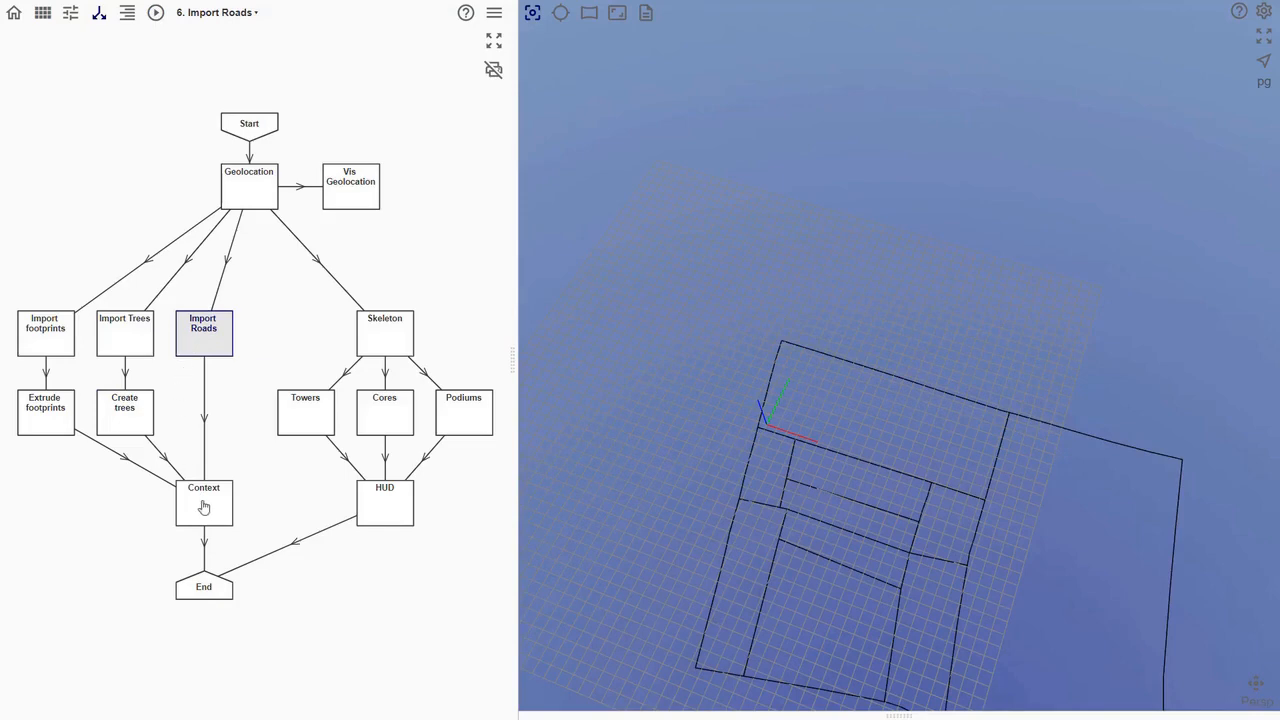
# Step: Preview the Context step's combined buildings, trees and roads, then the Skeleton step's two square plates
pyautogui.click(204, 502)
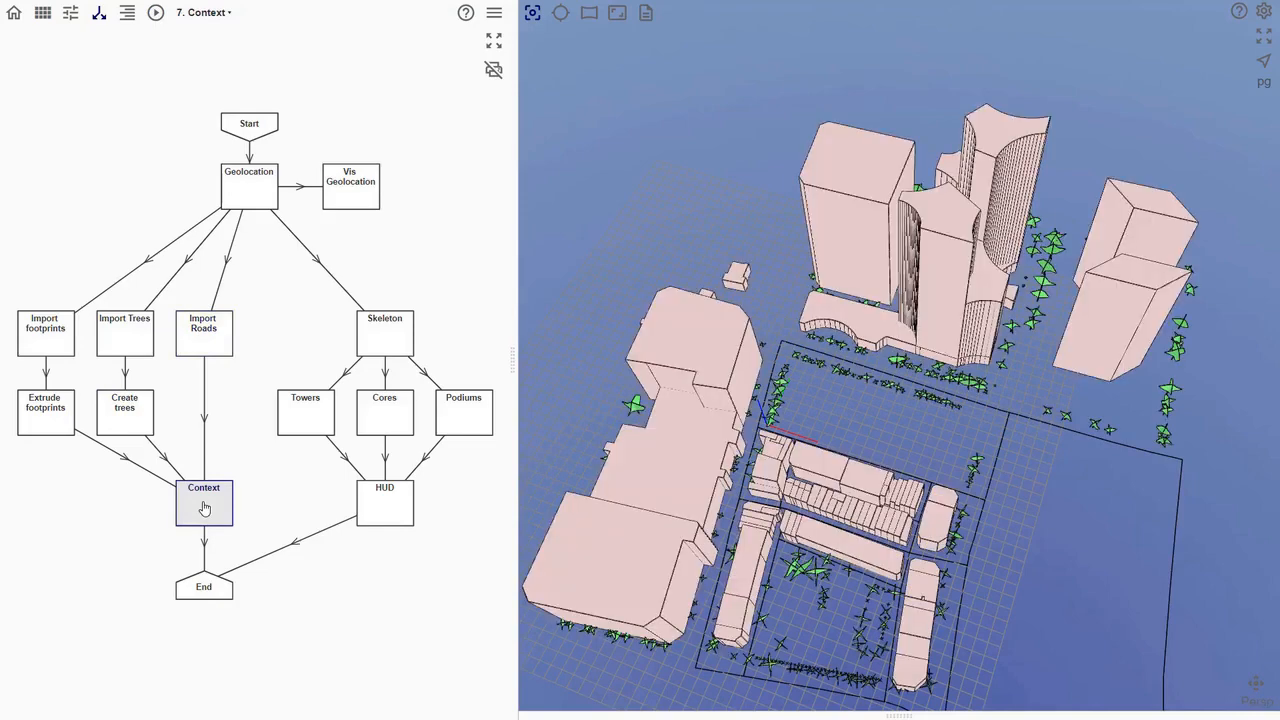
pyautogui.moveTo(376, 350)
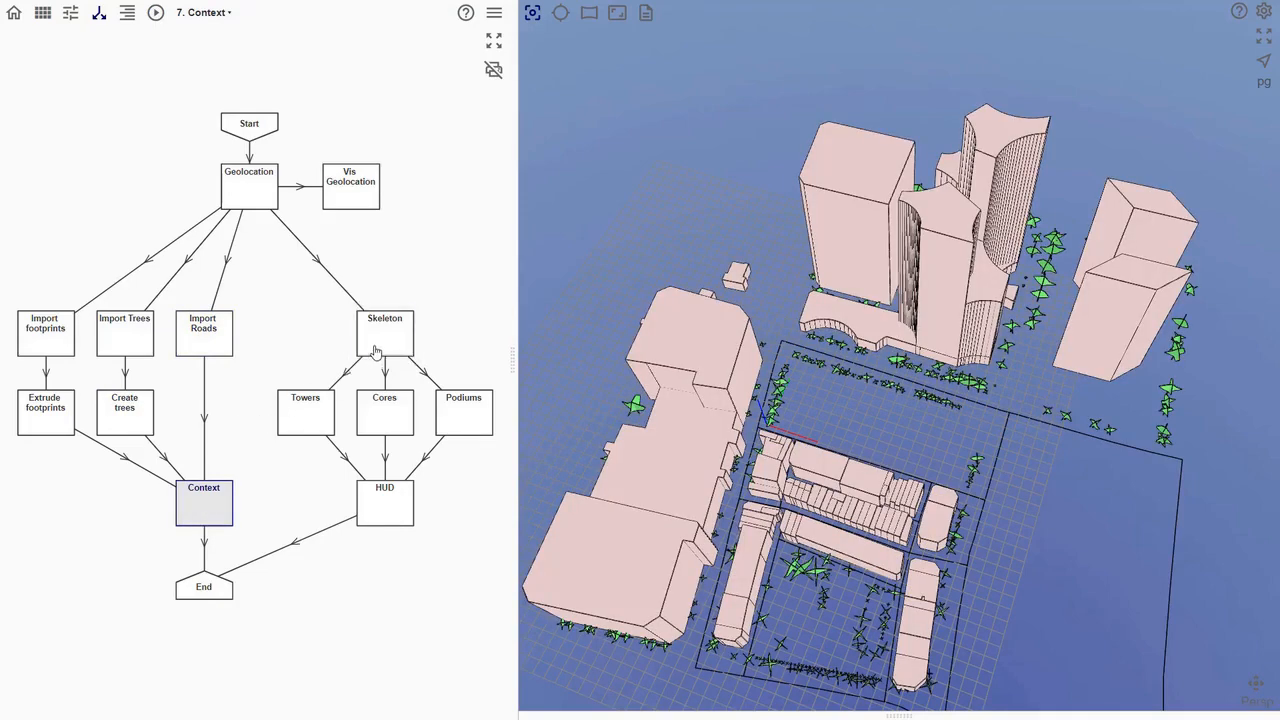
pyautogui.click(384, 332)
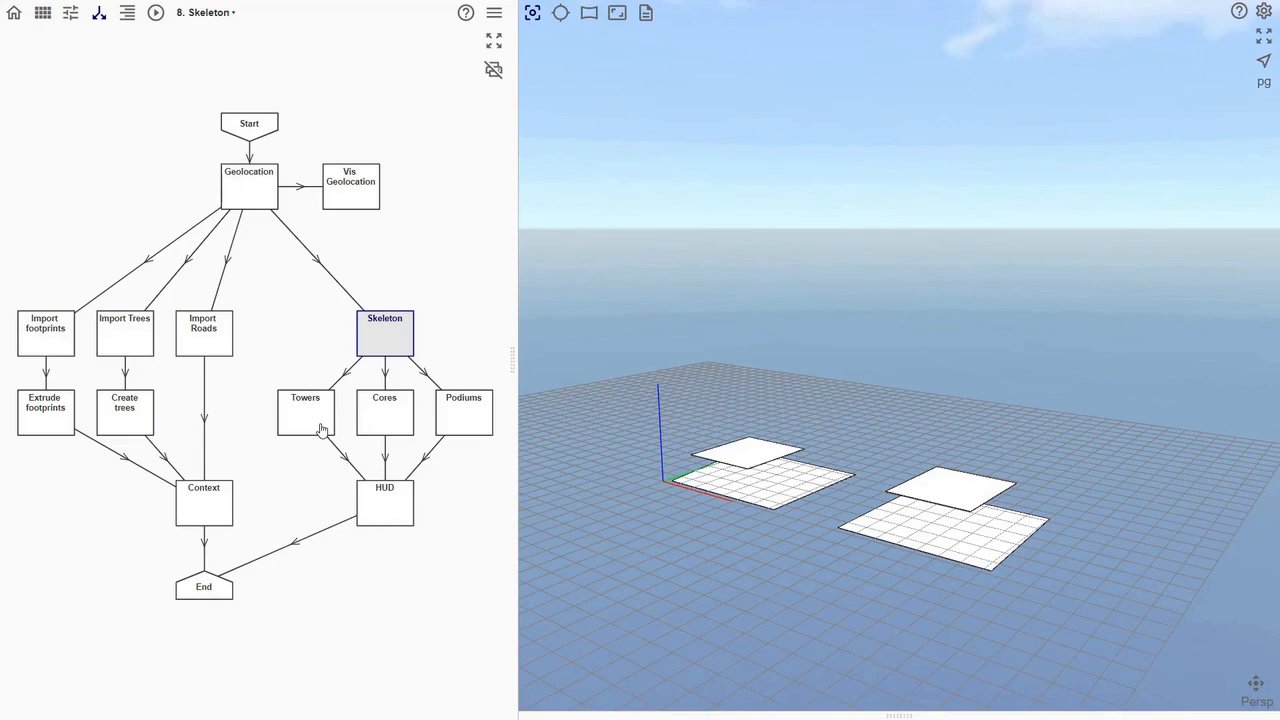
# Step: Preview the two tapered towers, their cores and the rounded podiums in turn
pyautogui.click(304, 412)
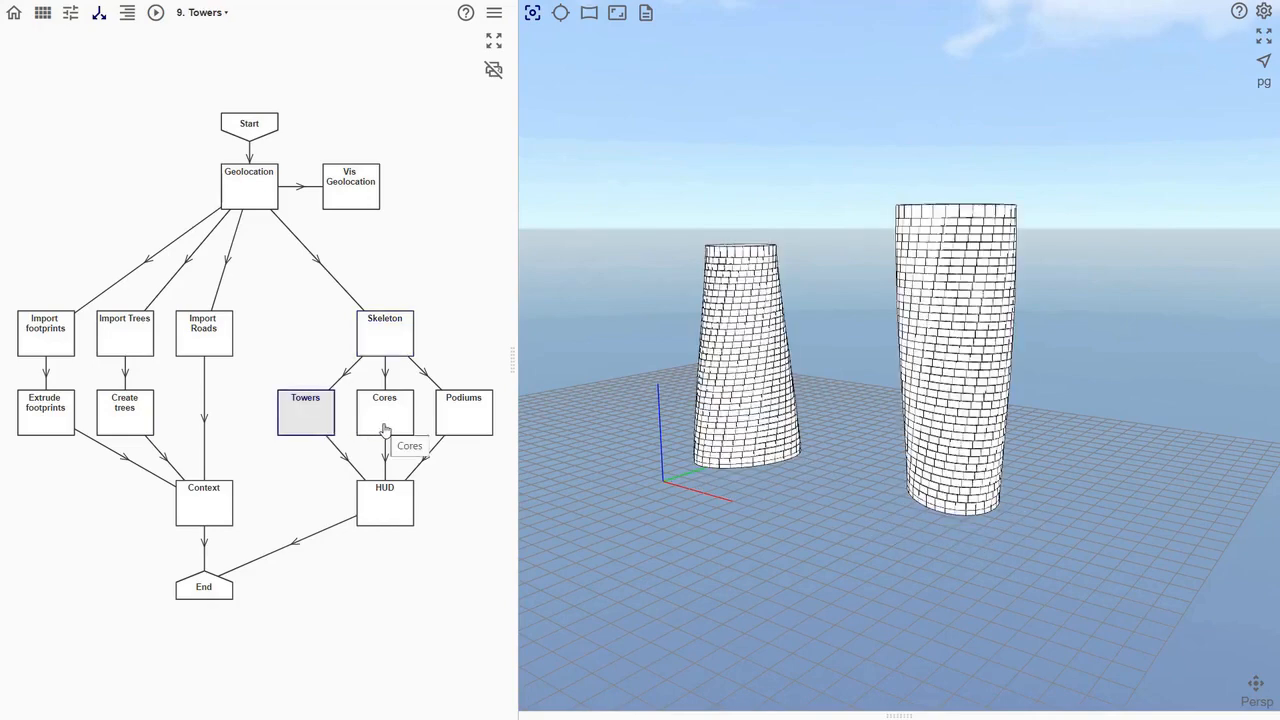
pyautogui.click(384, 412)
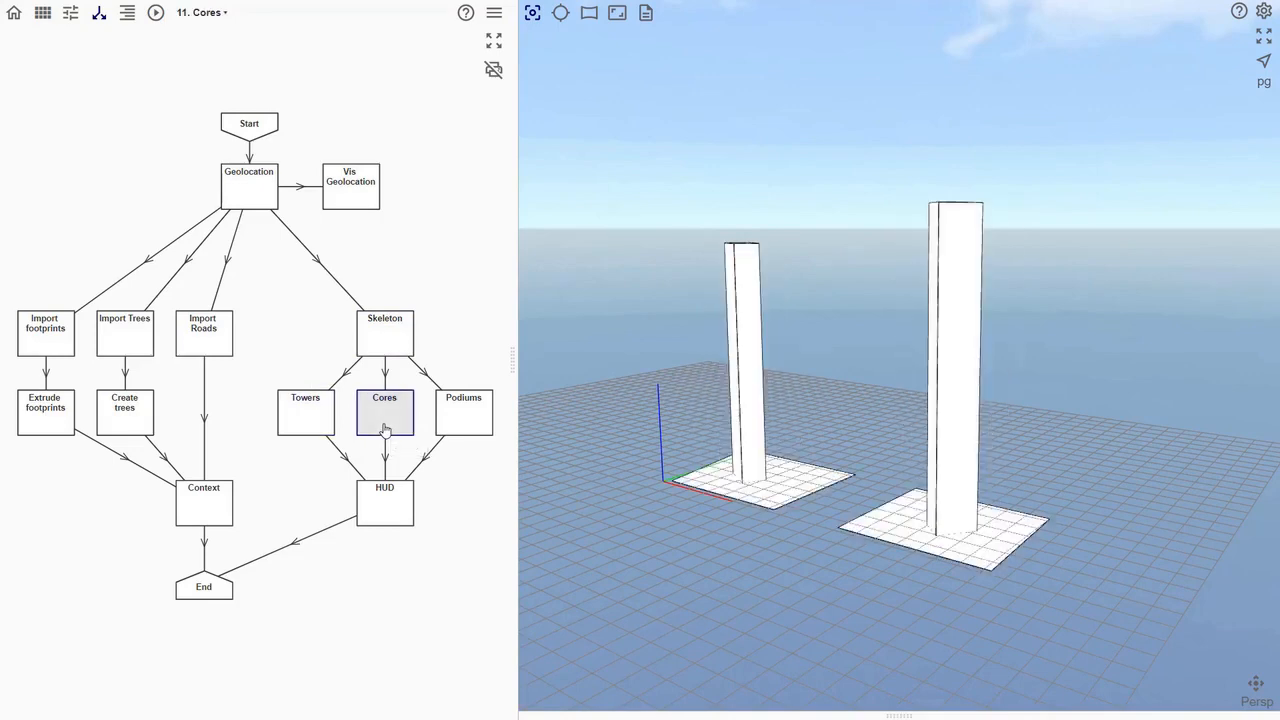
pyautogui.click(464, 412)
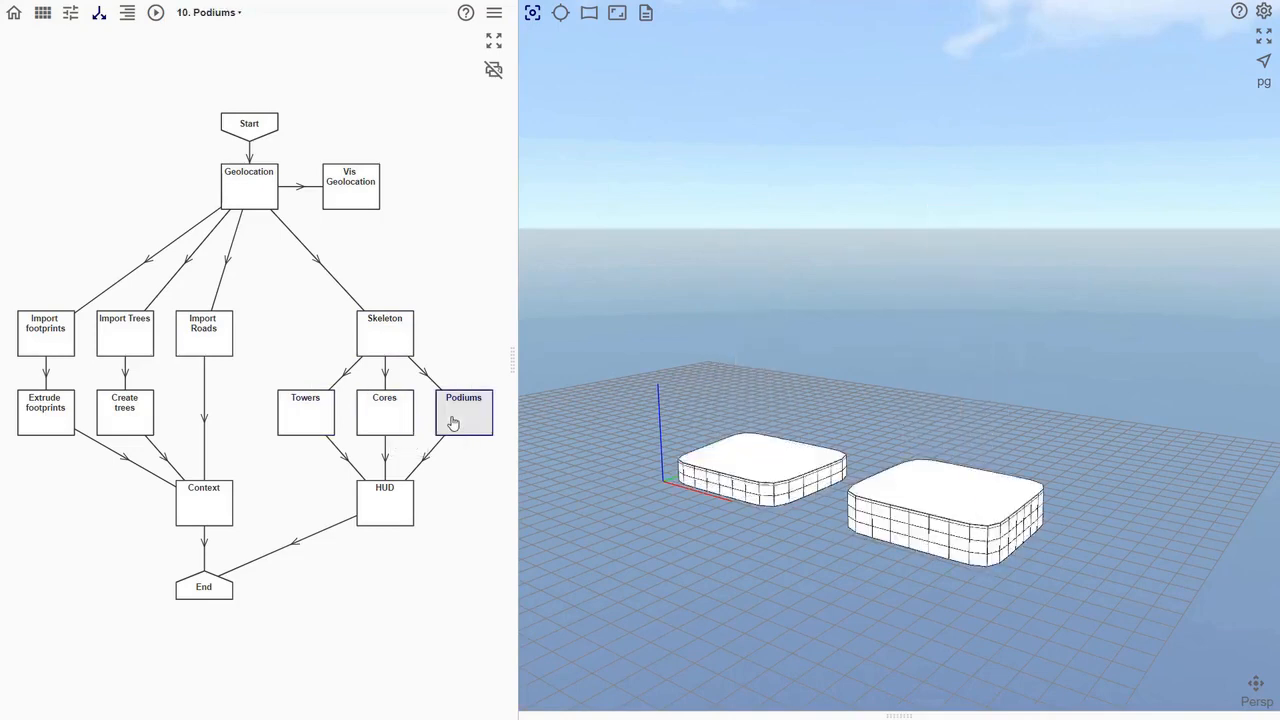
# Step: Preview the HUD step's twin twisted towers with floor-area totals and show the Parameters panel
pyautogui.click(384, 502)
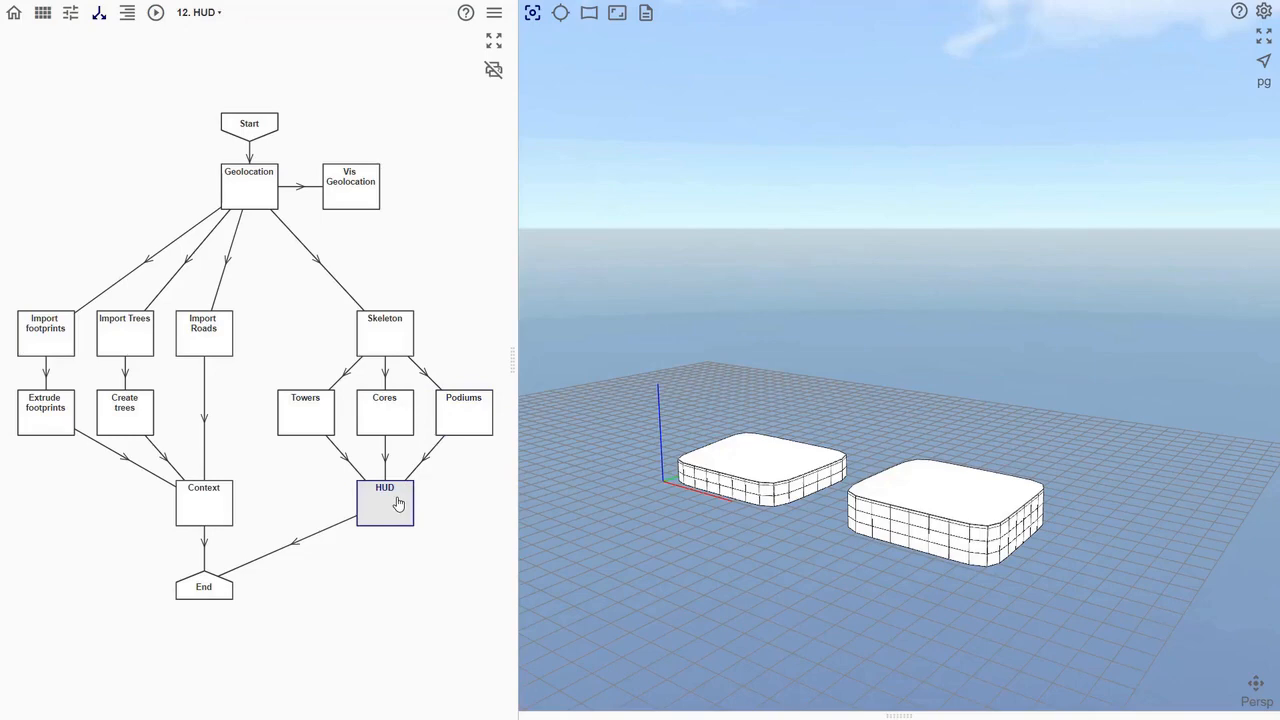
pyautogui.click(384, 504)
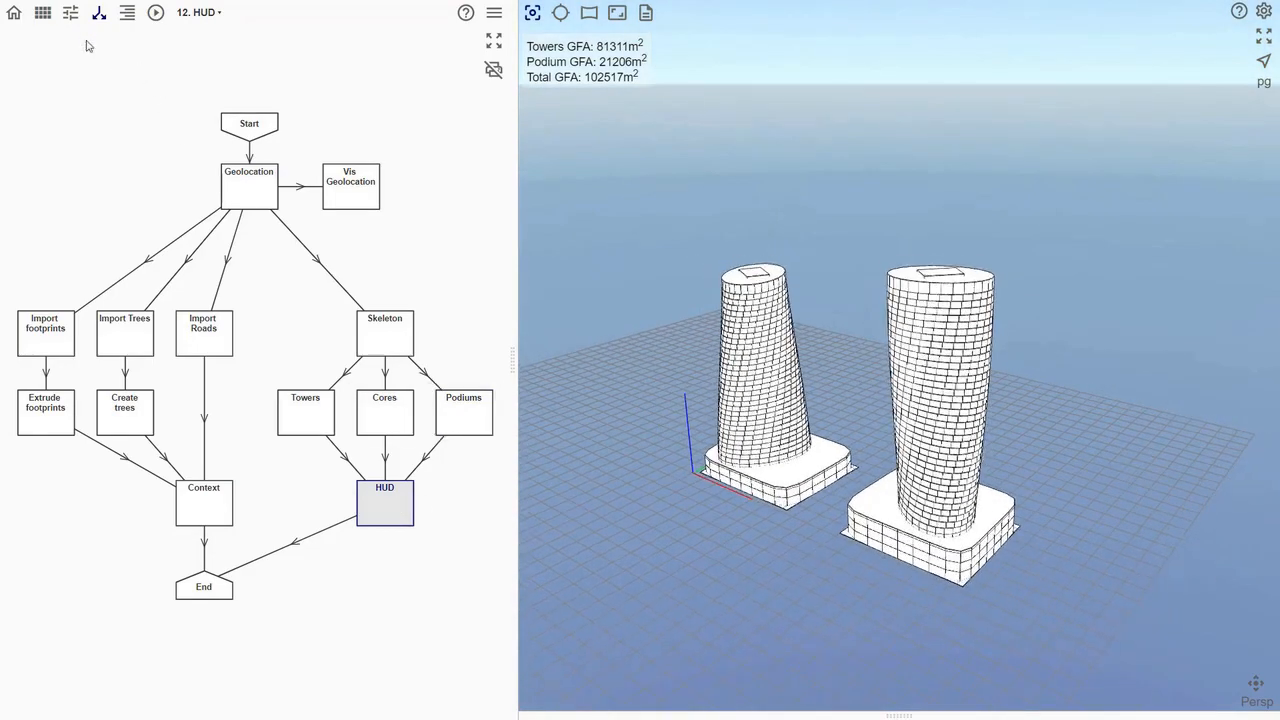
pyautogui.click(70, 12)
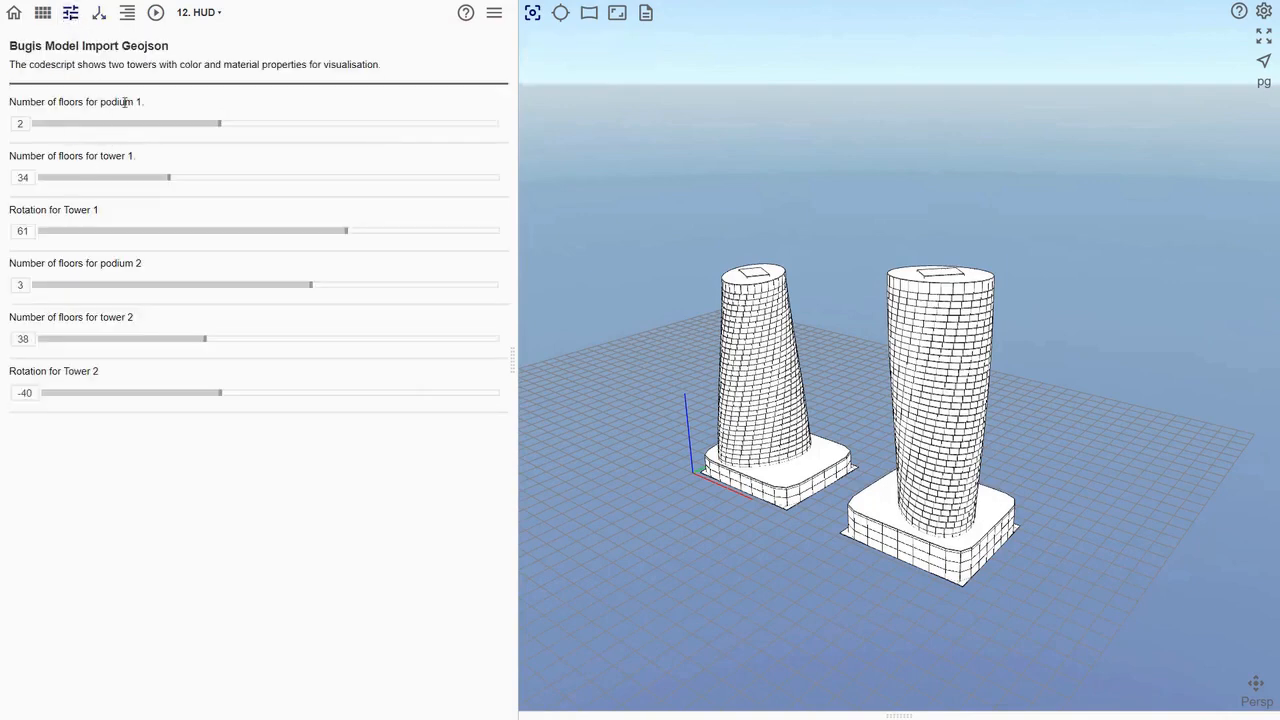
pyautogui.moveTo(158, 124)
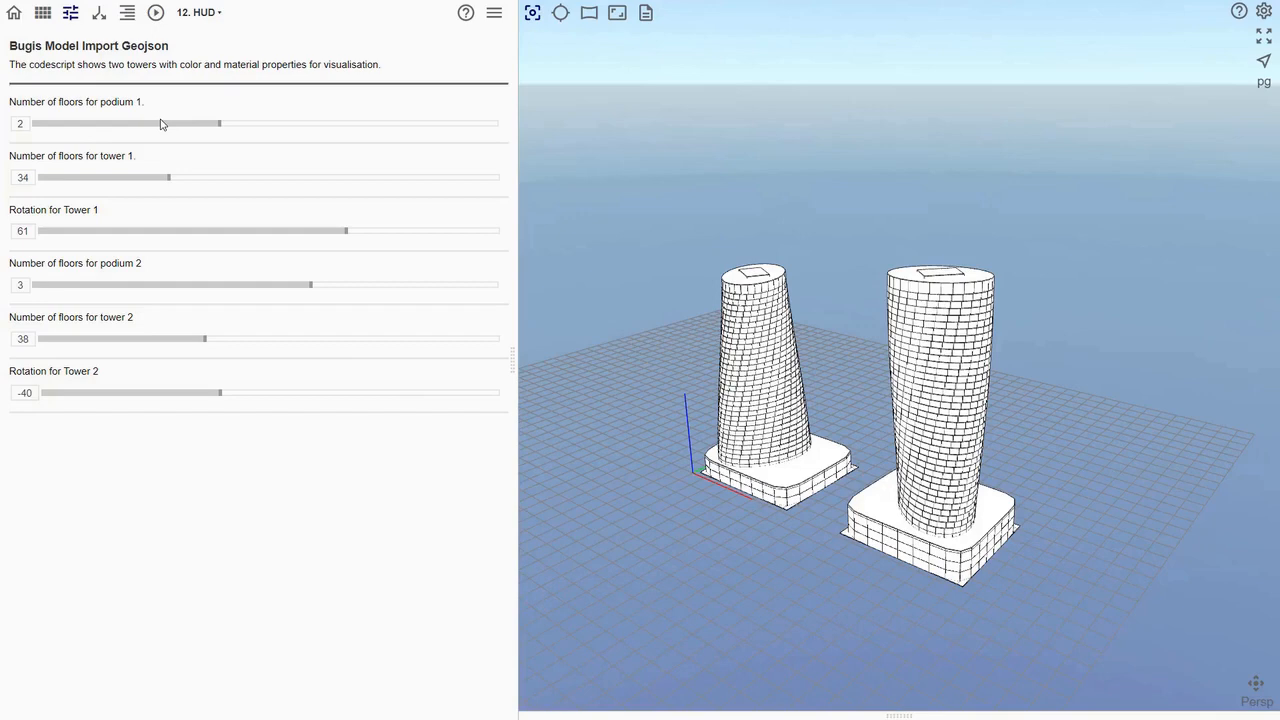
pyautogui.moveTo(166, 124)
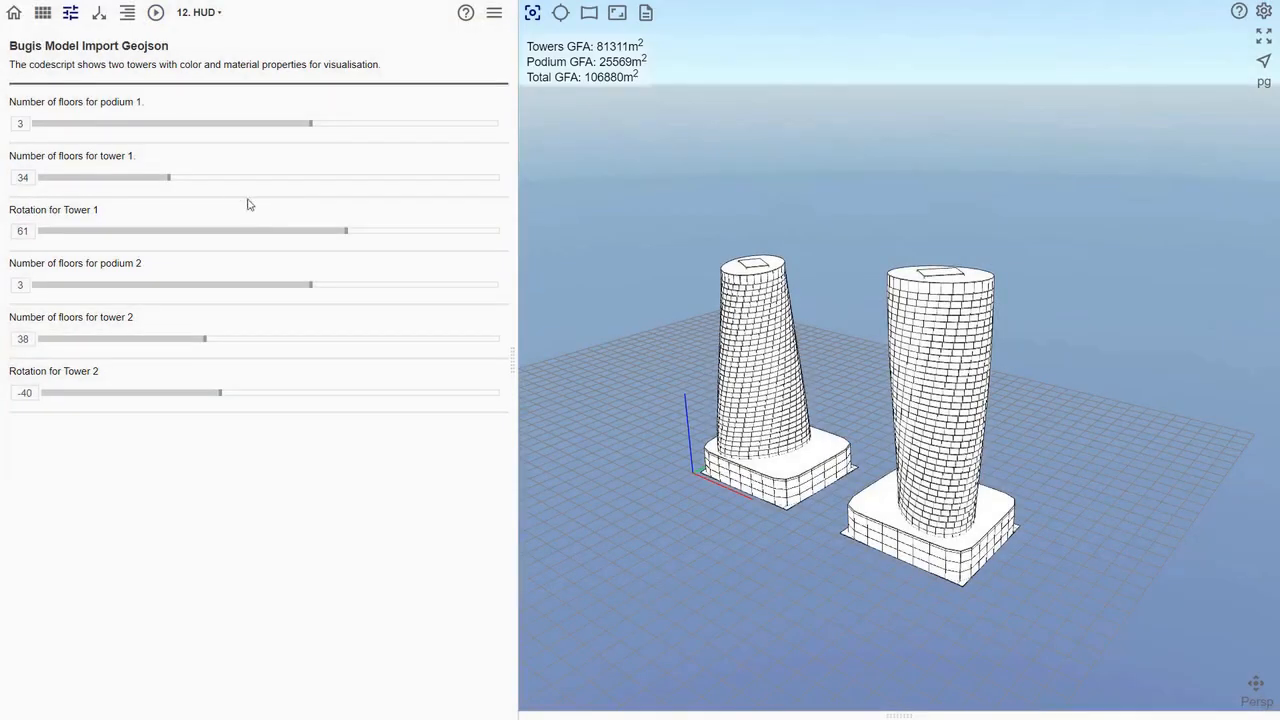
# Step: Set tower 1 to 49 floors with rotation reset to 0, raising total GFA to 120,891 m²
pyautogui.moveTo(168, 176); pyautogui.dragTo(306, 176)
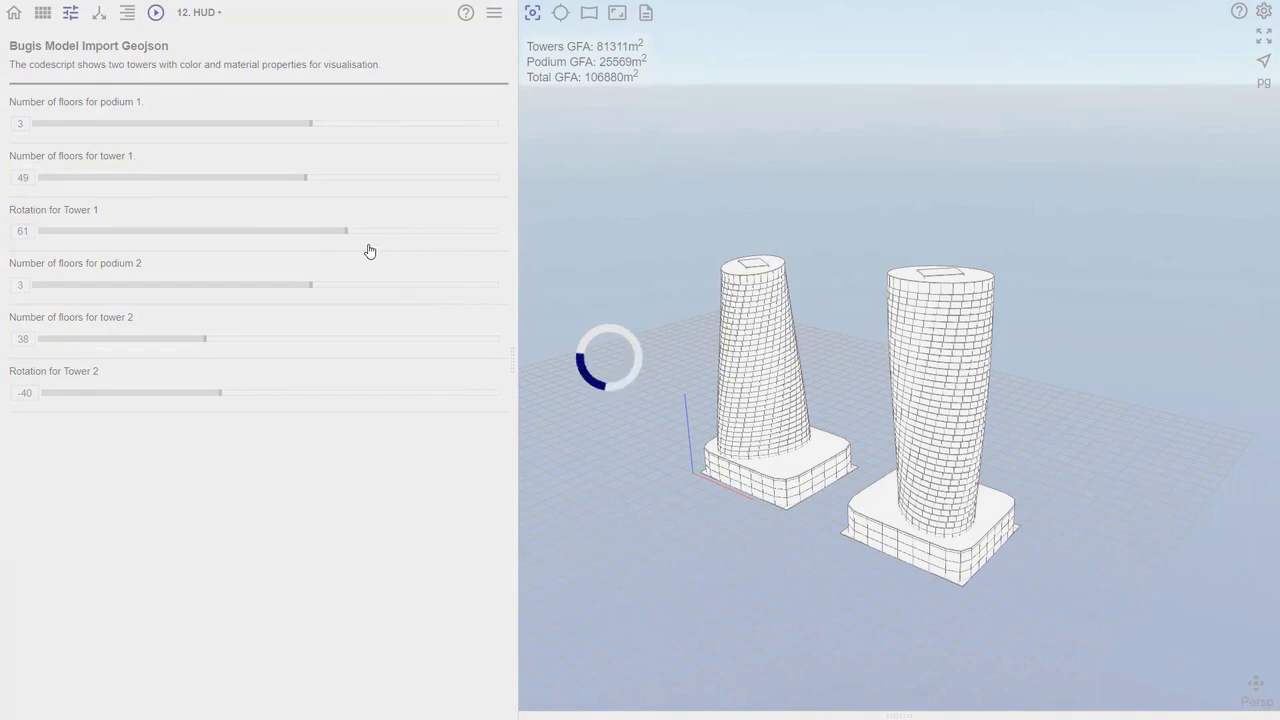
pyautogui.moveTo(348, 230); pyautogui.dragTo(148, 230)
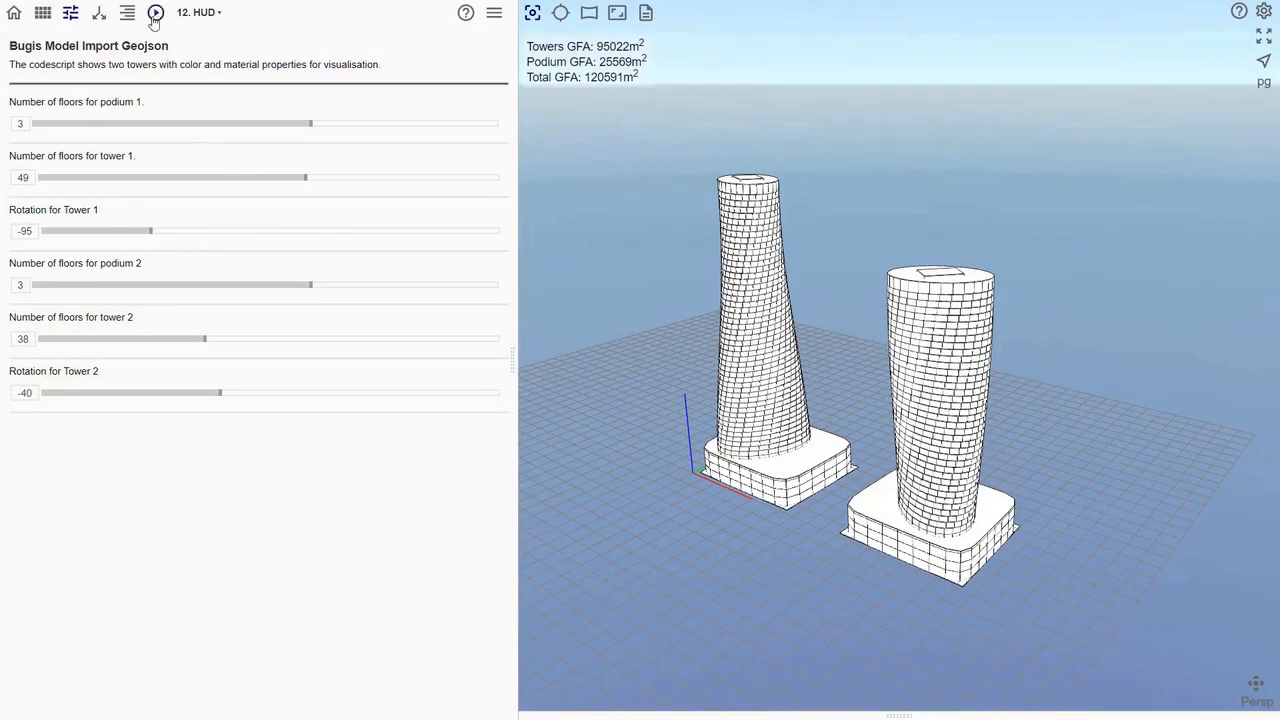
pyautogui.moveTo(150, 230); pyautogui.dragTo(264, 230)
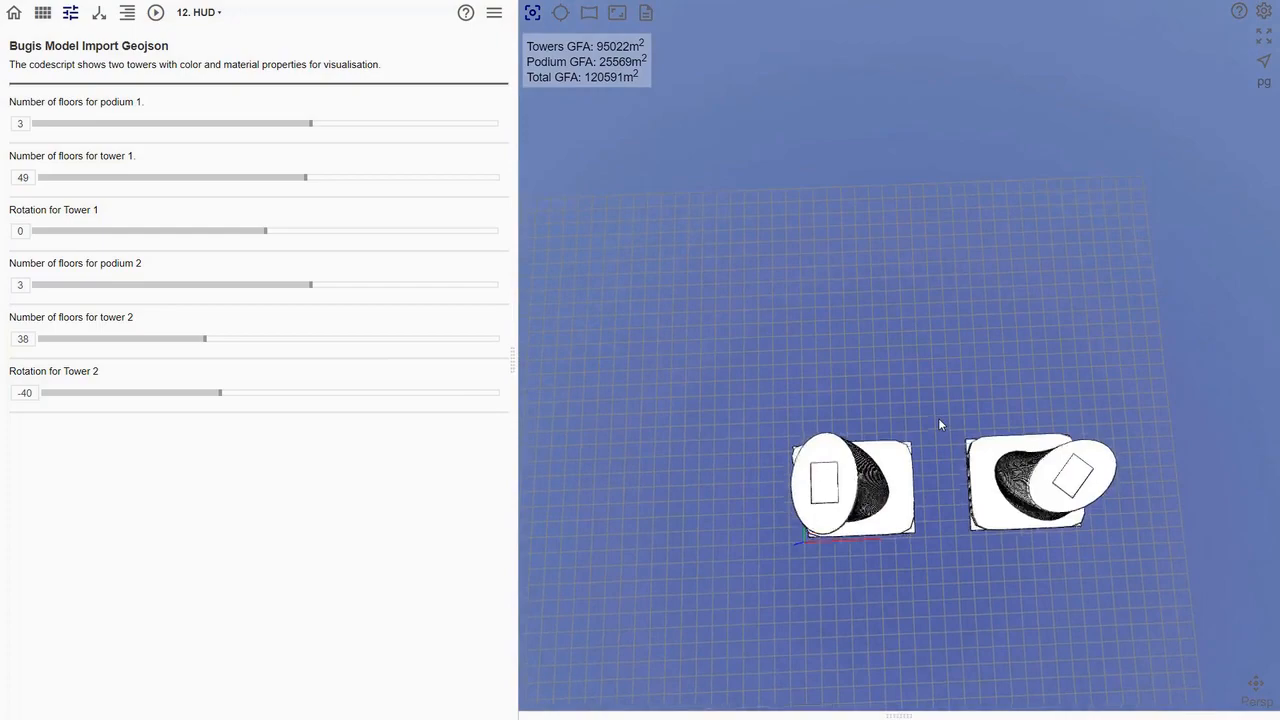
pyautogui.moveTo(940, 424); pyautogui.dragTo(922, 400)
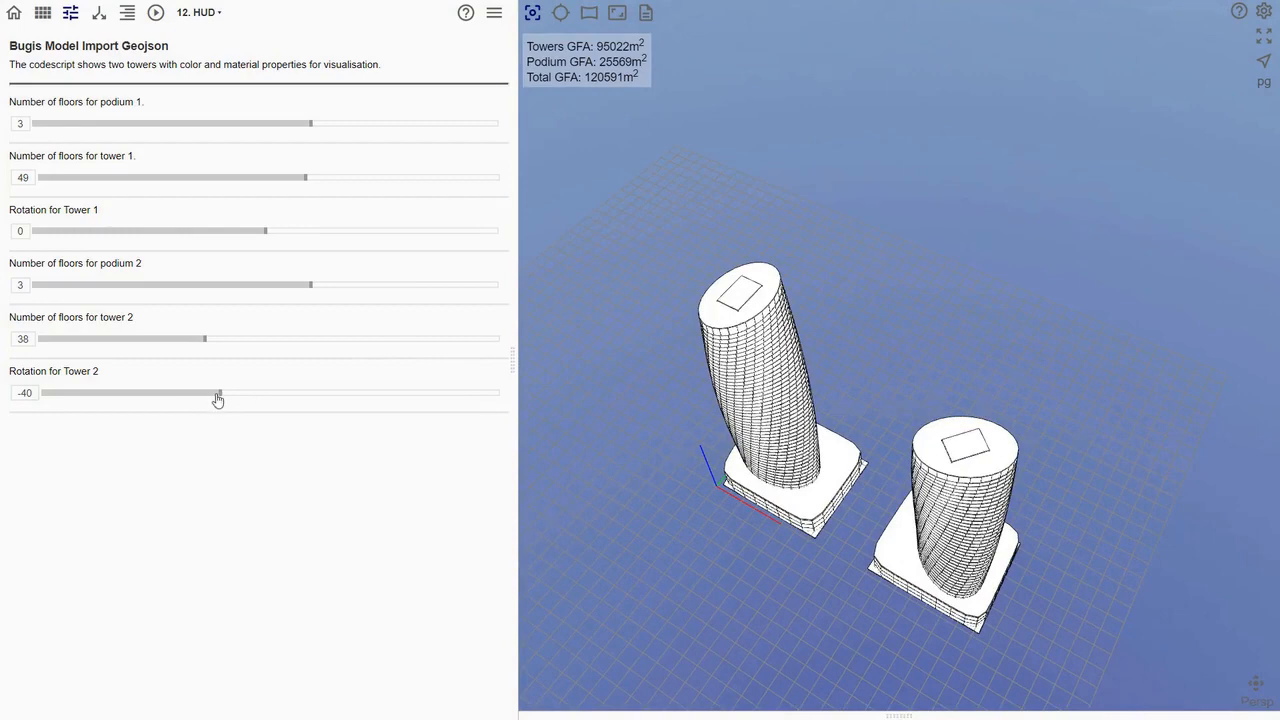
# Step: Increase tower 2's twist, lower podium 2 to 2 floors and raise tower 2 to 52 floors
pyautogui.moveTo(218, 392); pyautogui.dragTo(204, 392)
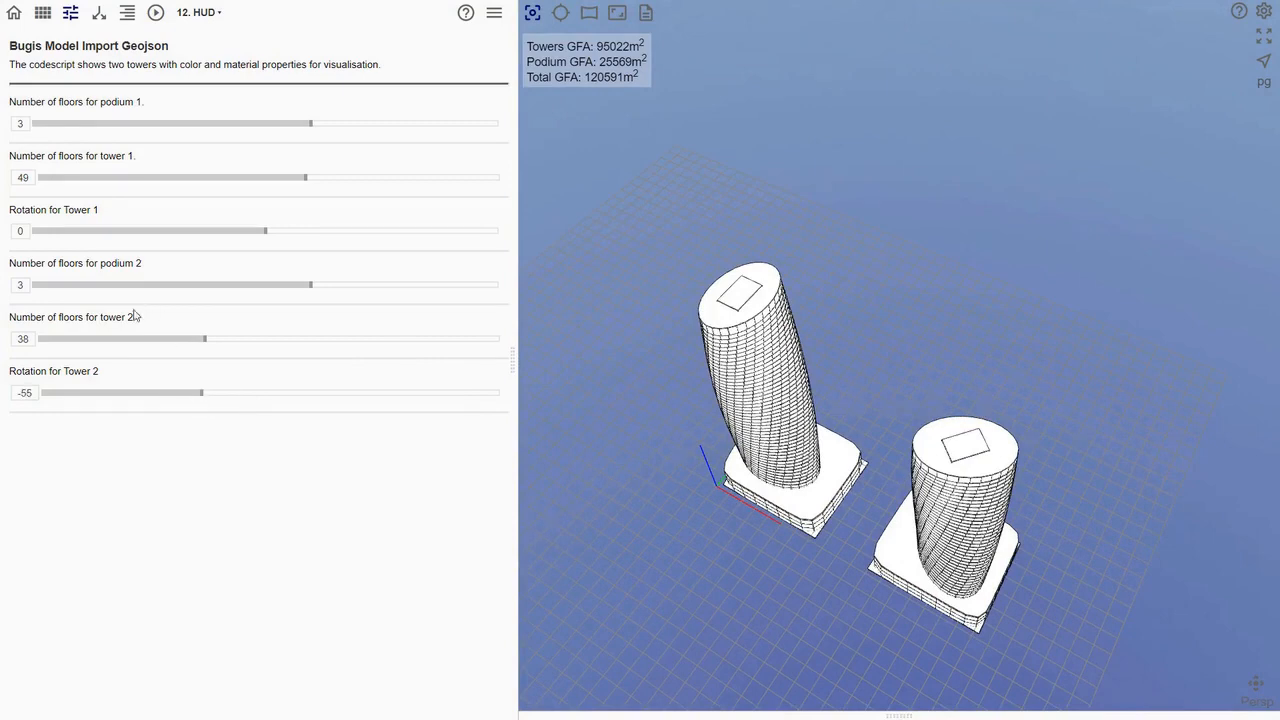
pyautogui.moveTo(310, 284); pyautogui.dragTo(220, 284)
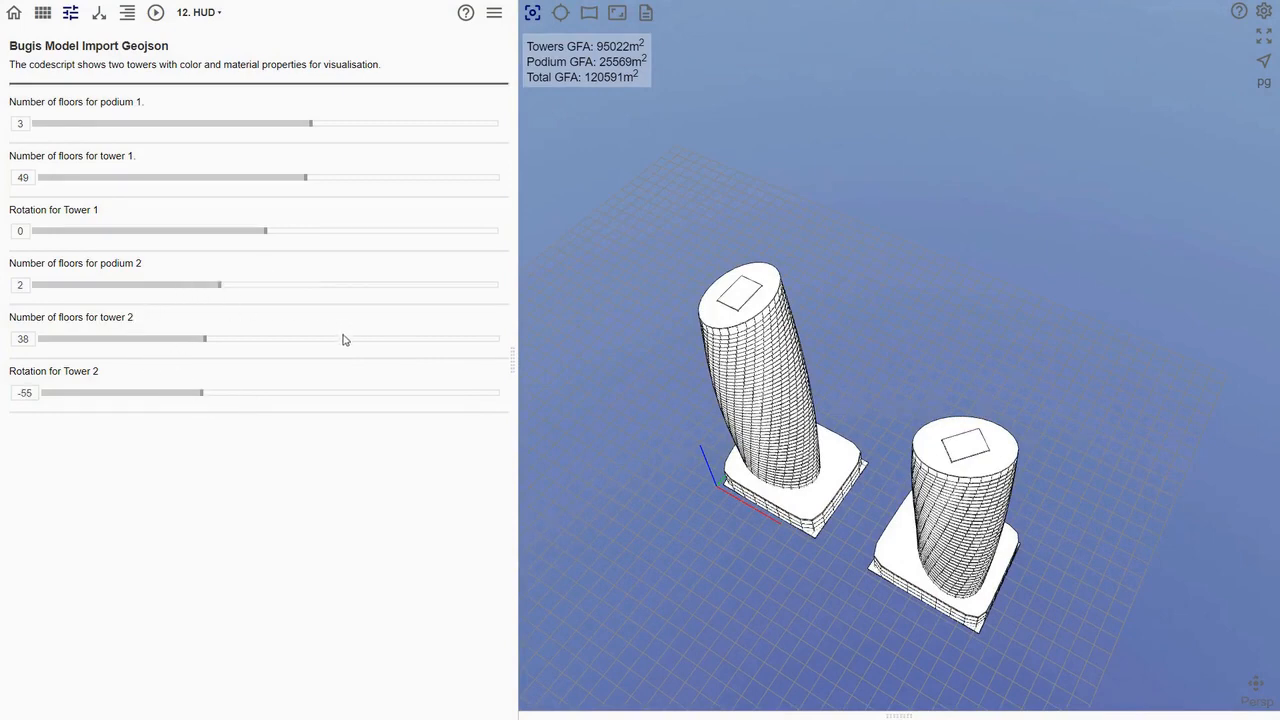
pyautogui.moveTo(204, 338); pyautogui.dragTo(332, 338)
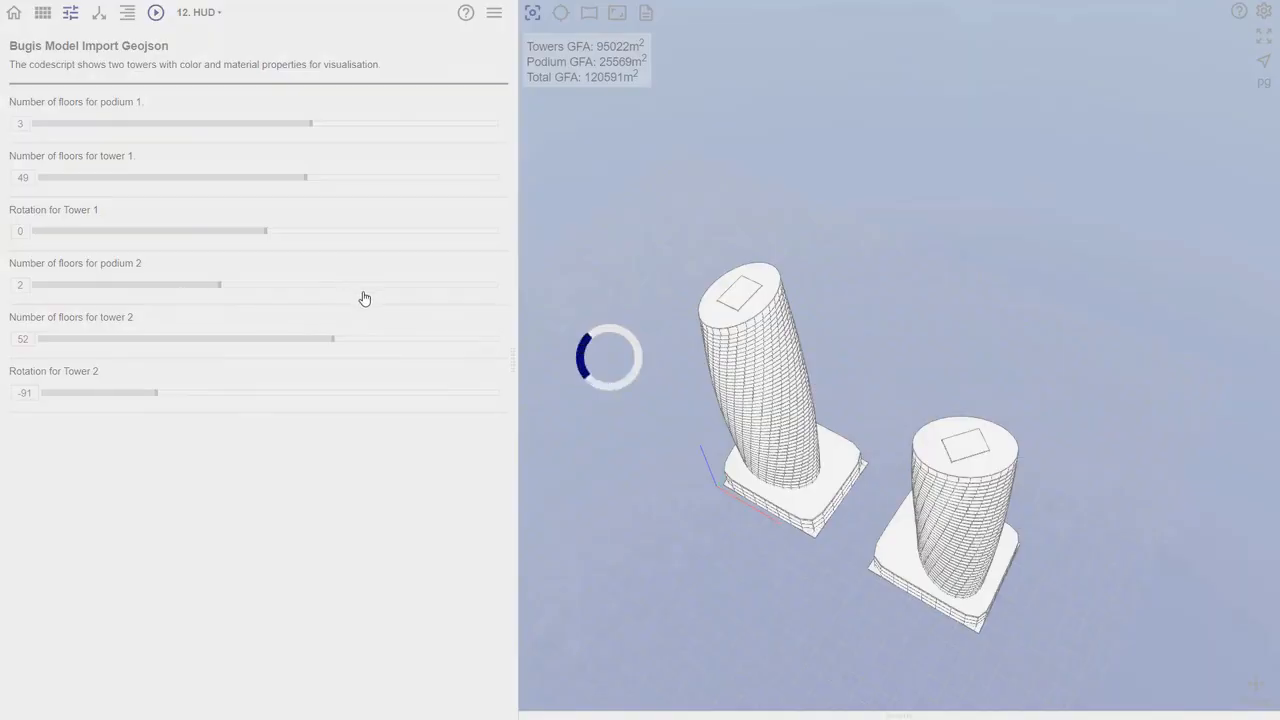